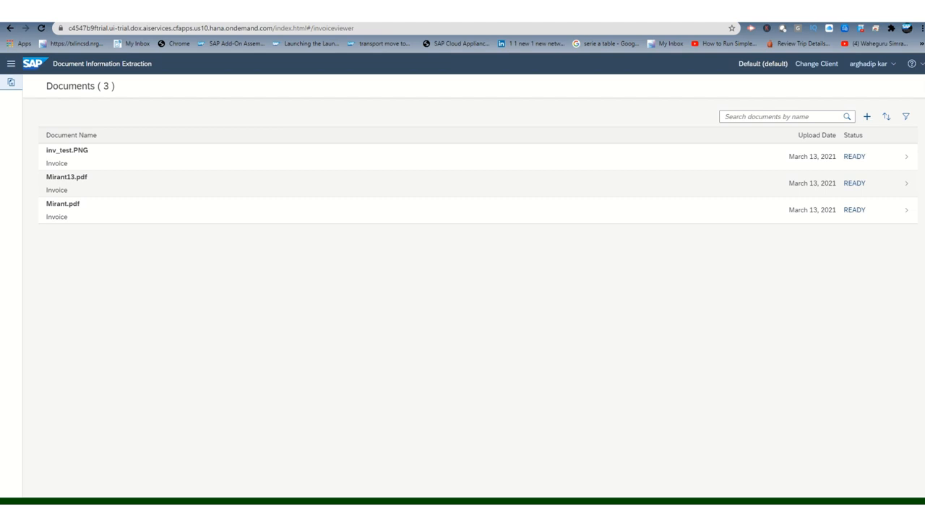
pyautogui.moveTo(866, 117)
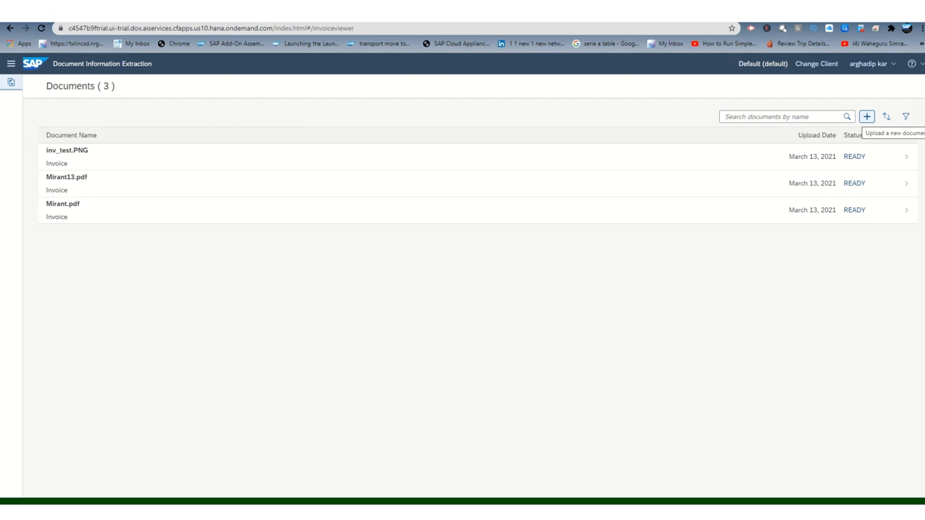
# Start a new Invoice document upload from the Documents list
pyautogui.click(866, 116)
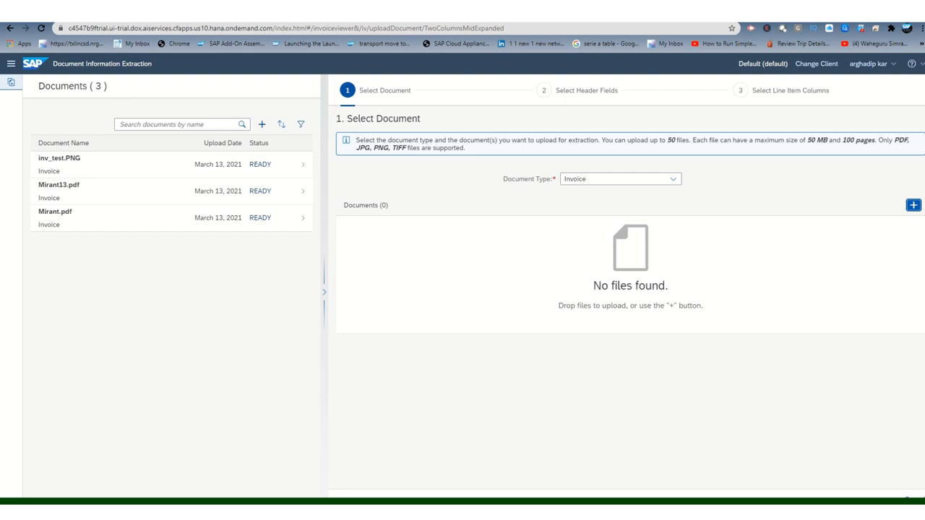
# Attach inv_test.PNG to the upload and advance to header field selection
pyautogui.click(913, 205)
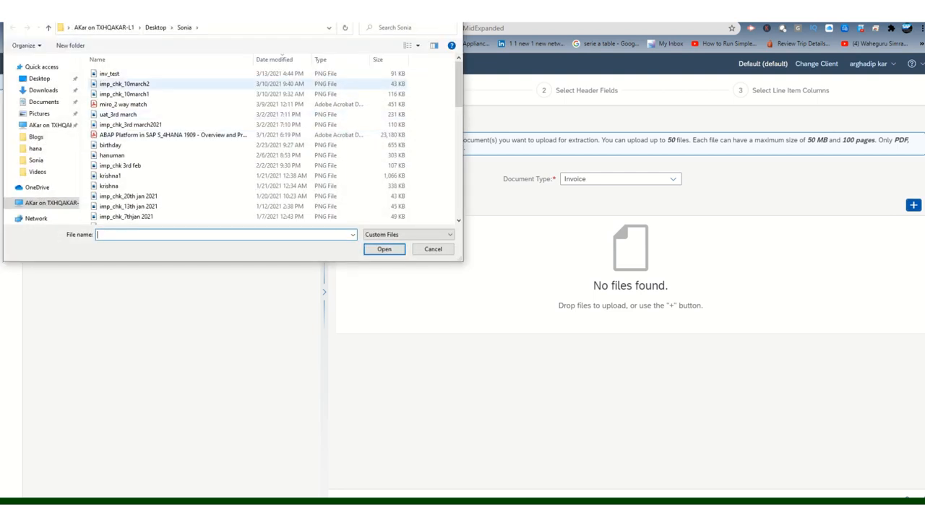
pyautogui.click(384, 249)
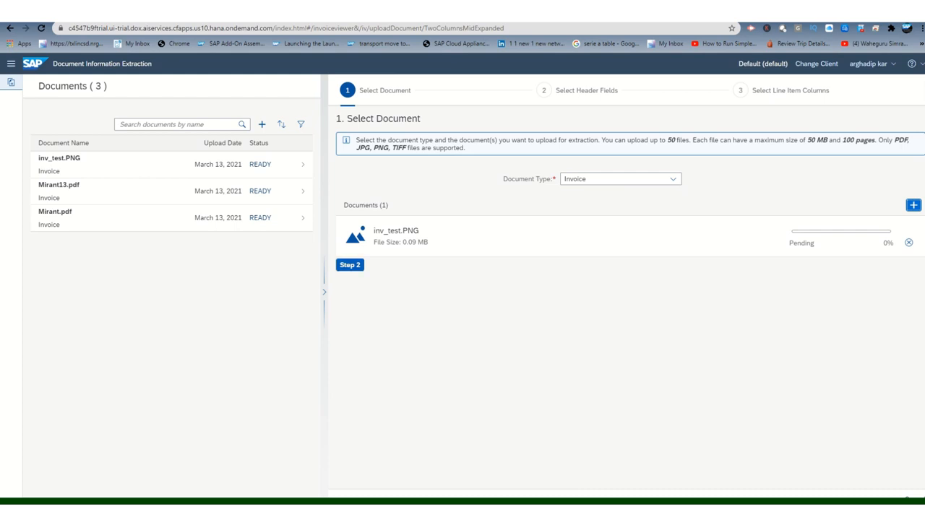
pyautogui.click(350, 265)
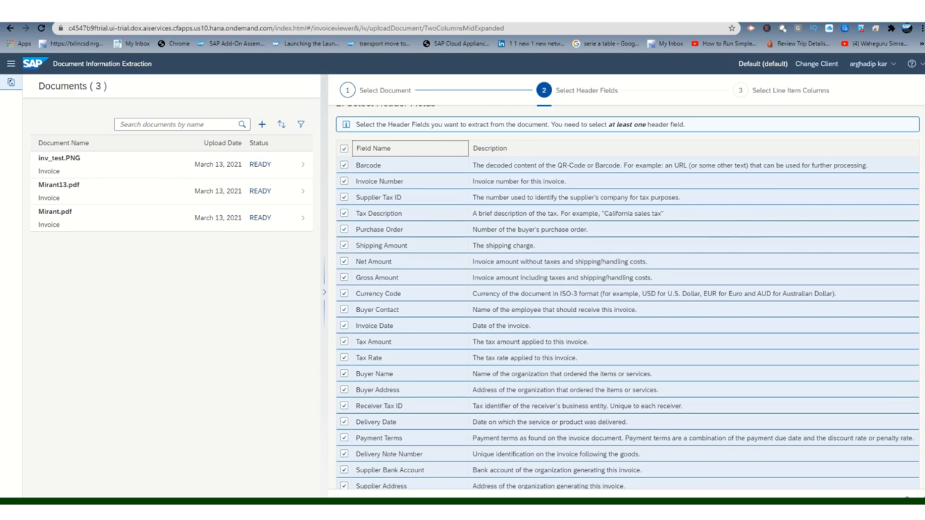
# Keep all header fields and line item columns selected and reach the review summary
pyautogui.scroll(-3)
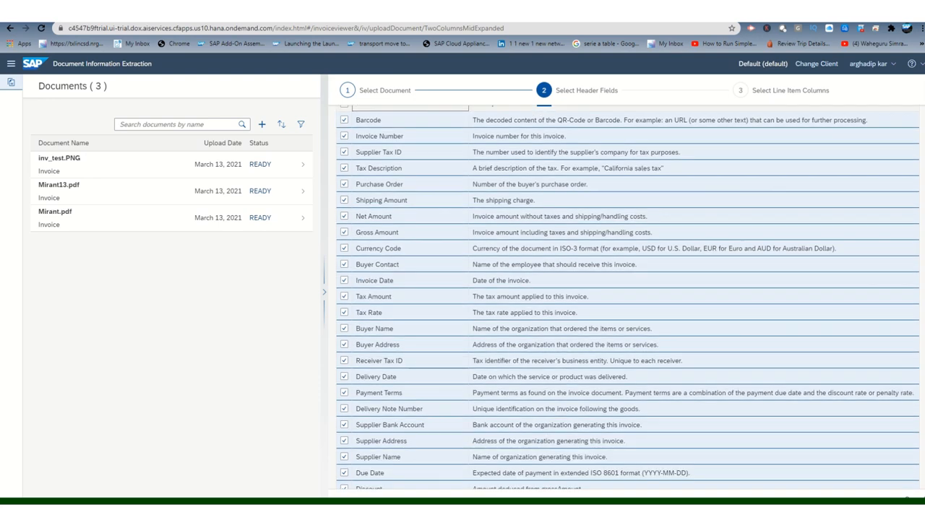
pyautogui.scroll(-3)
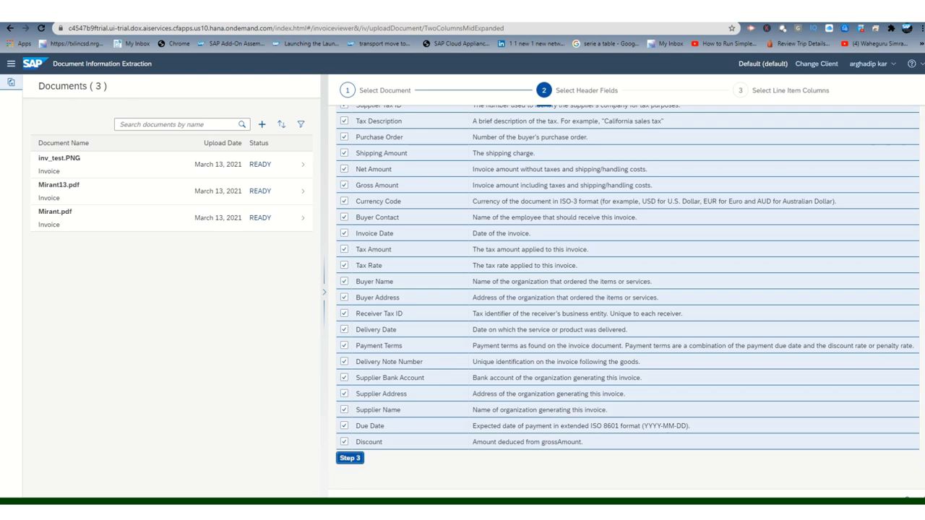
pyautogui.click(349, 457)
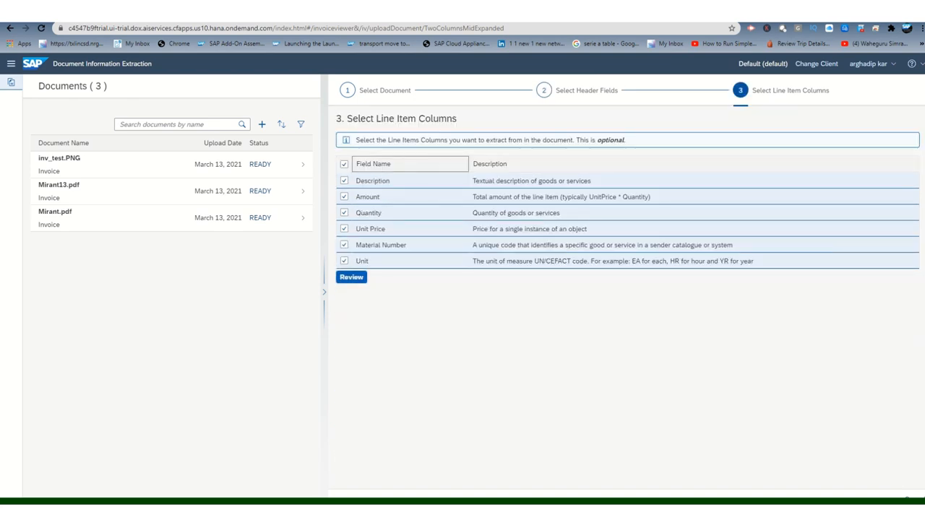
pyautogui.click(351, 276)
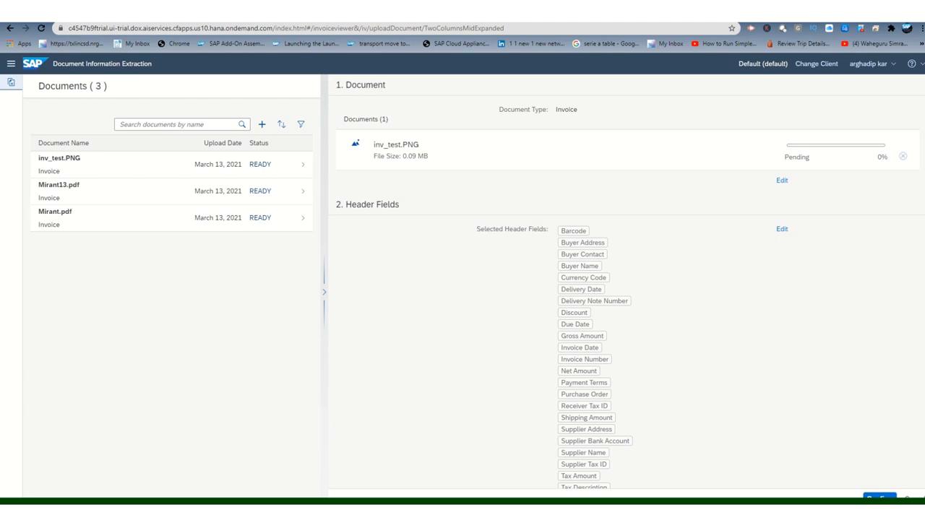
# Scroll the review page of the inv_test.PNG upload
pyautogui.scroll(-3)
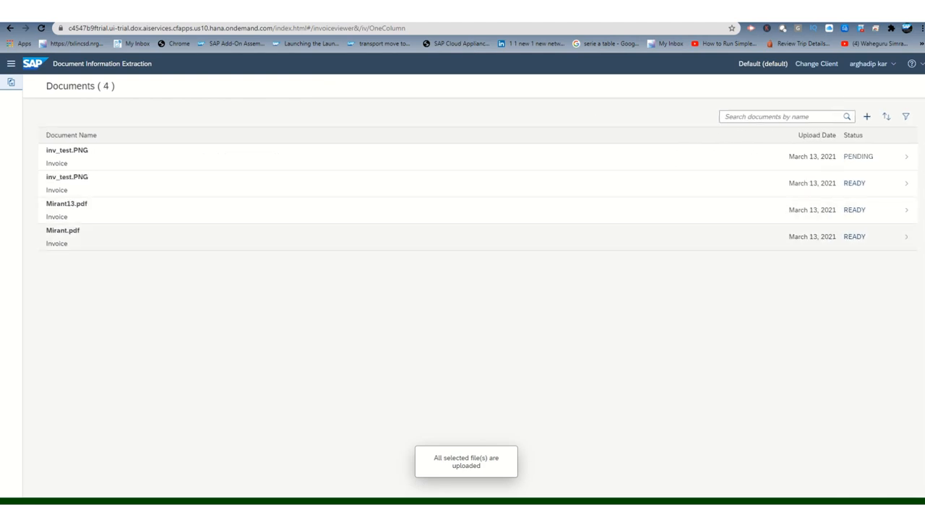
pyautogui.moveTo(854, 183)
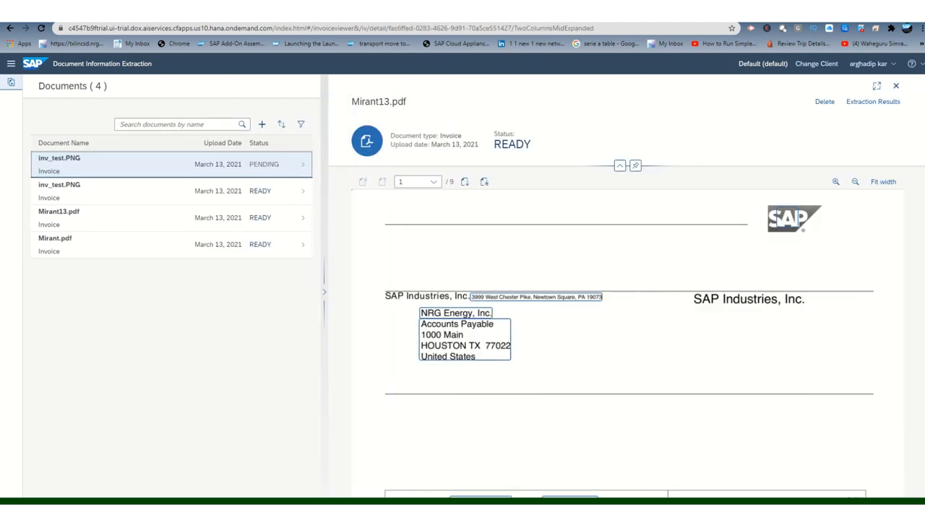
# Open the ready inv_test.PNG document and display its extracted header fields
pyautogui.click(59, 185)
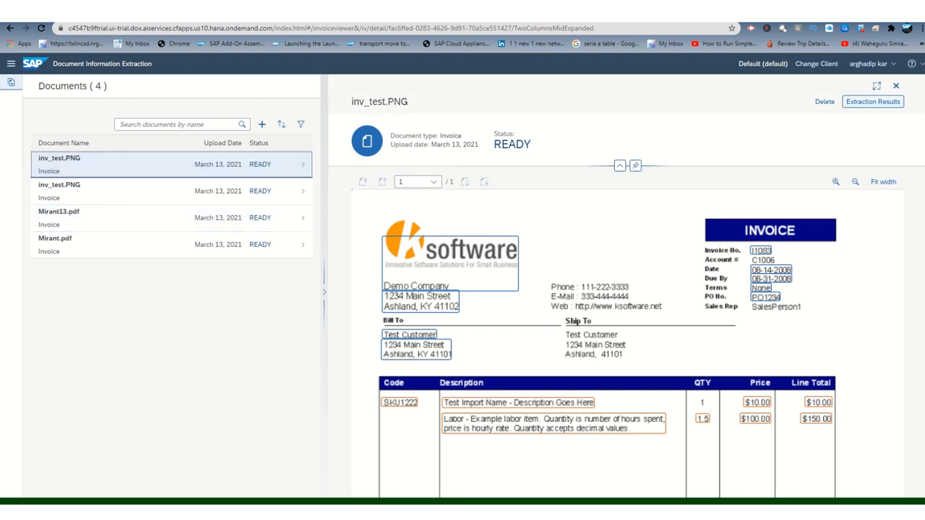
pyautogui.click(873, 101)
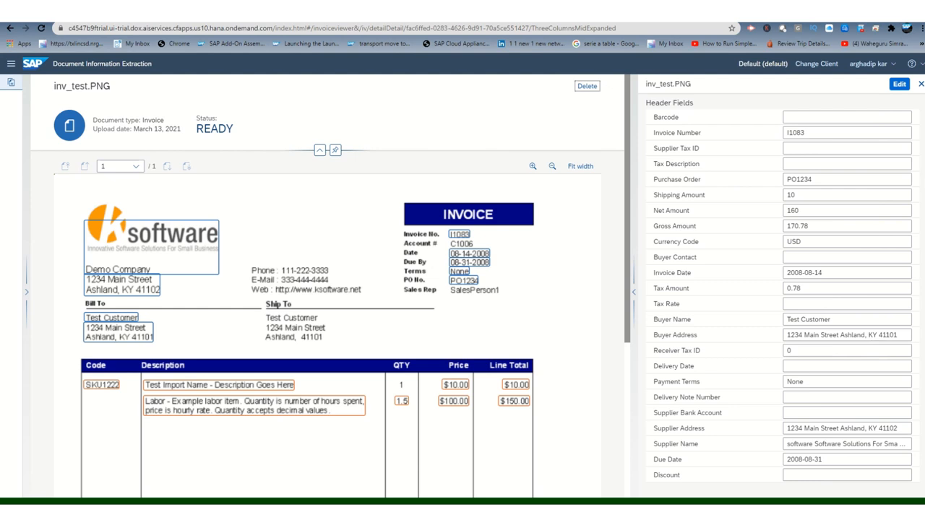
pyautogui.moveTo(459, 234)
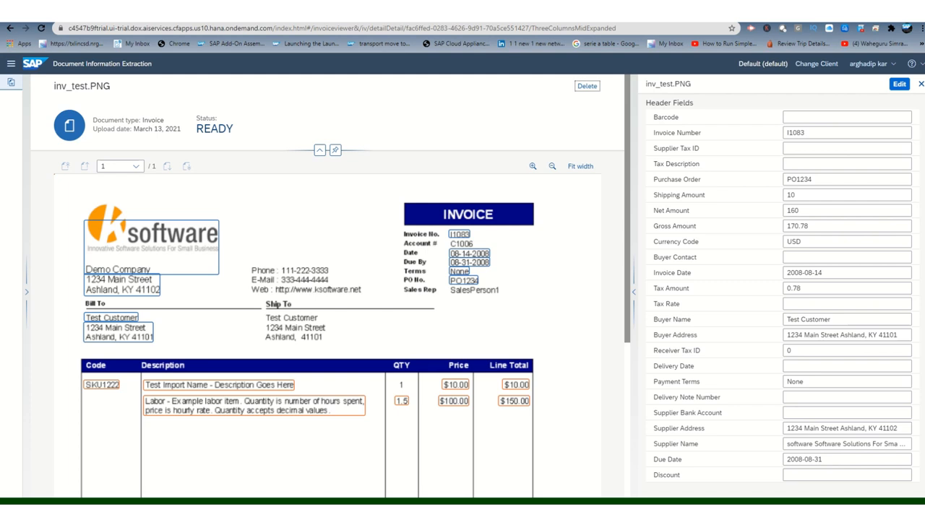
pyautogui.moveTo(459, 234)
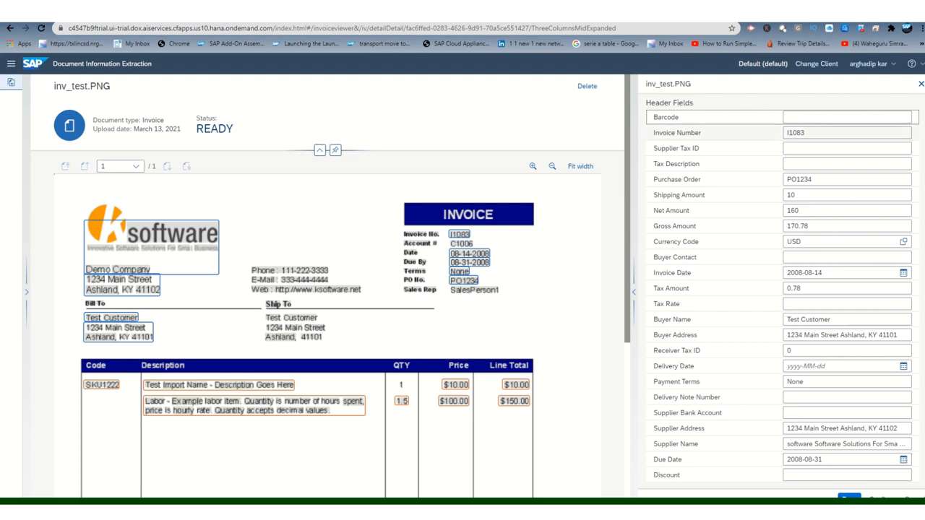
# Select the C1006 account number on the invoice preview for assignment
pyautogui.scroll(-3)
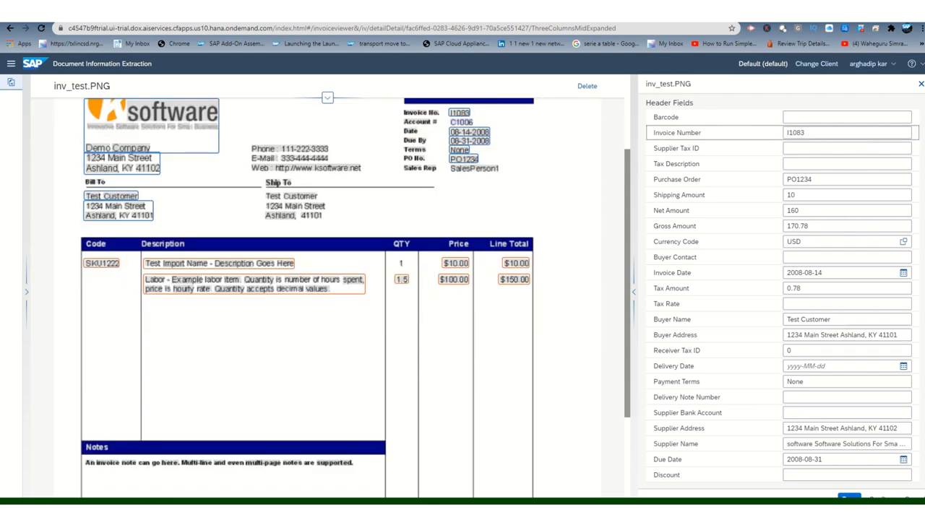
pyautogui.click(460, 121)
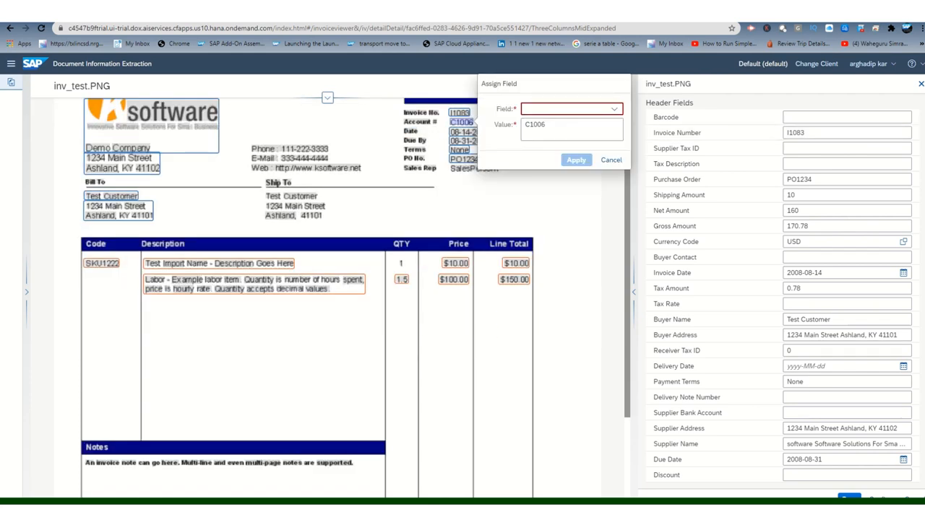
# Assign C1006 to the Supplier Tax ID field and apply
pyautogui.click(613, 108)
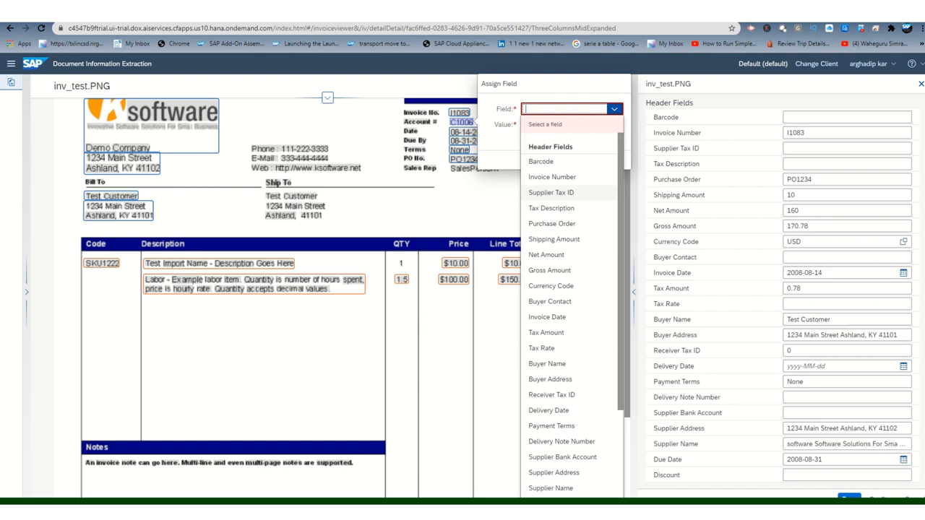
pyautogui.click(550, 192)
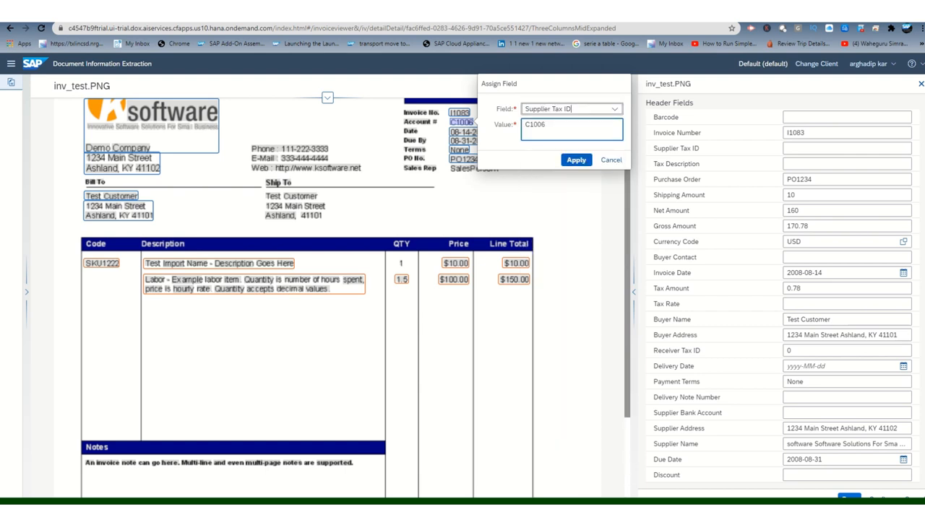
pyautogui.click(576, 160)
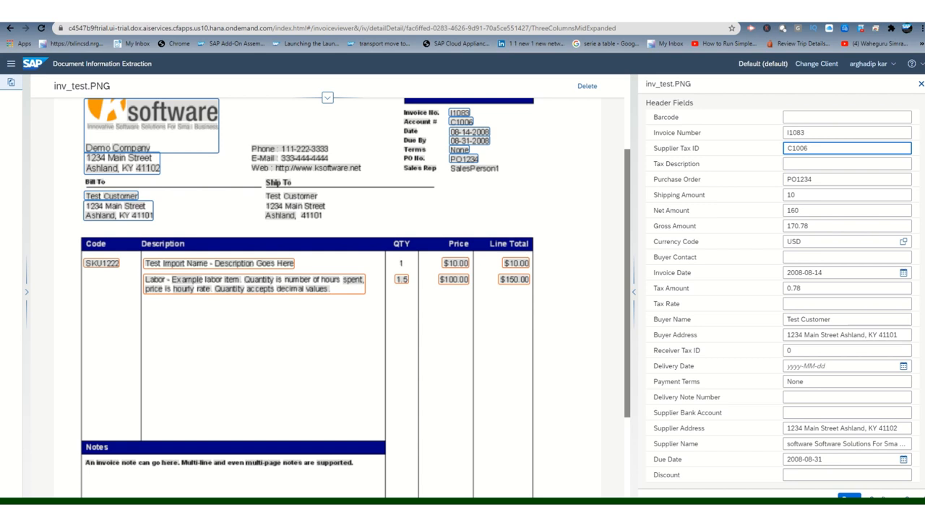
# Scroll to the Line Items section showing Order Item 1 and Order Item 2
pyautogui.scroll(3)
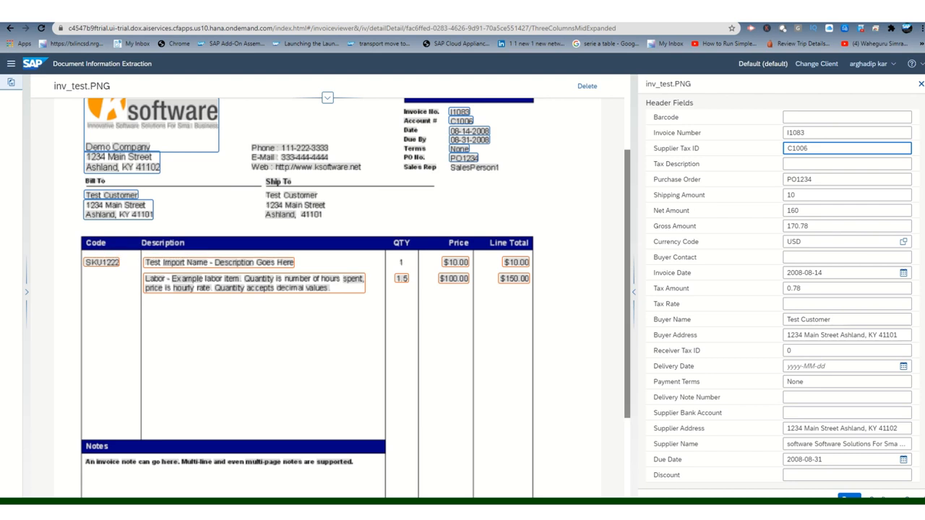
pyautogui.scroll(-3)
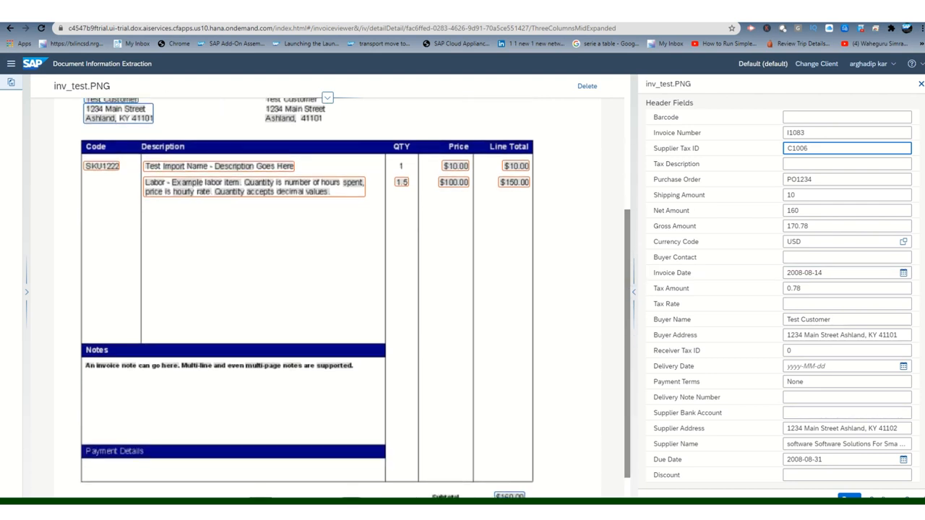
pyautogui.scroll(-3)
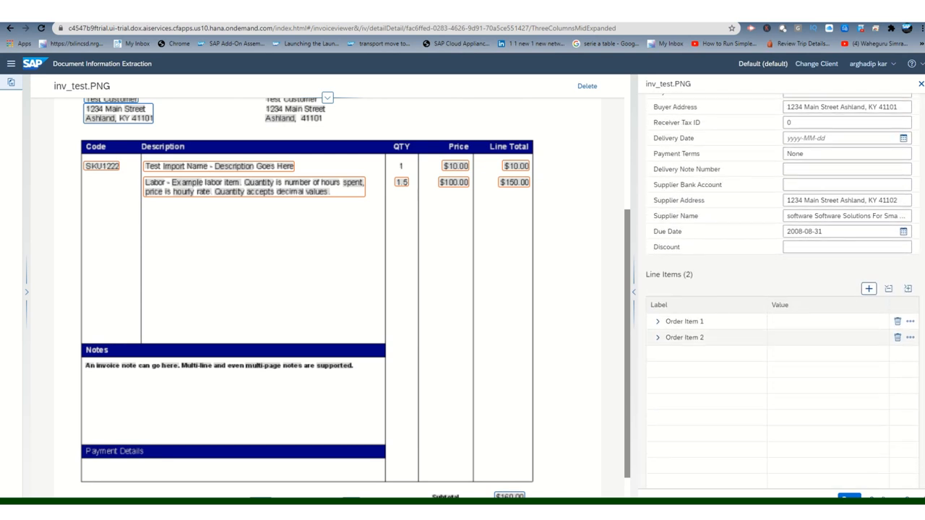
# Expand Order Item 1 and inspect its Amount and other extracted values
pyautogui.click(657, 320)
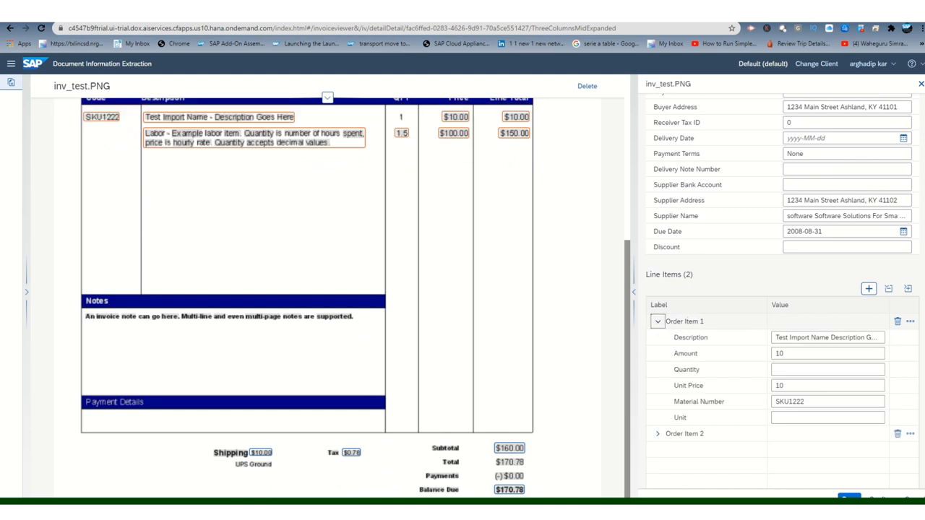
pyautogui.click(827, 354)
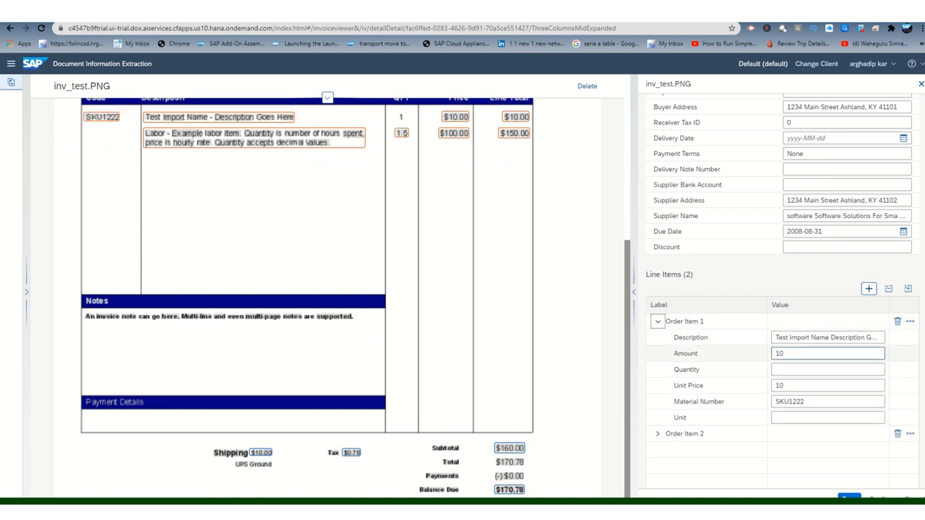
pyautogui.click(827, 385)
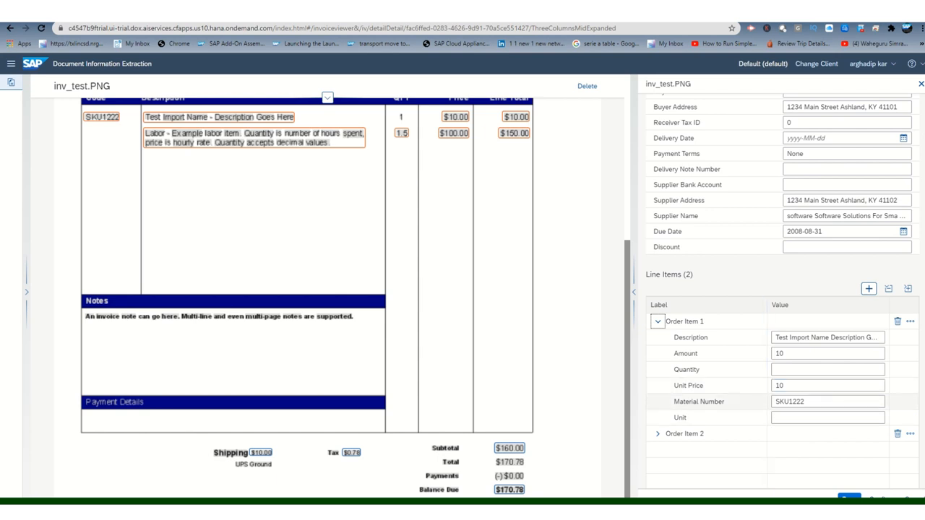
# Expand Order Item 2 and check its extracted Quantity value
pyautogui.click(658, 434)
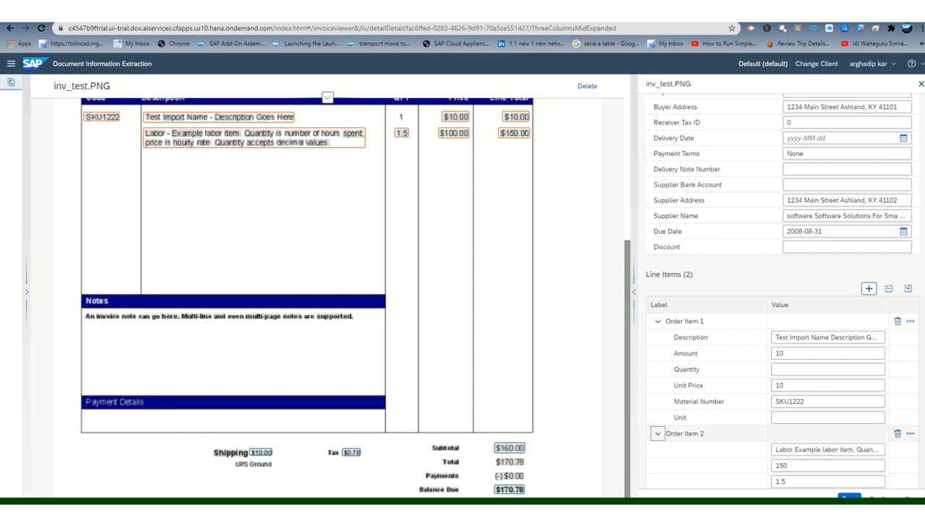
pyautogui.click(657, 434)
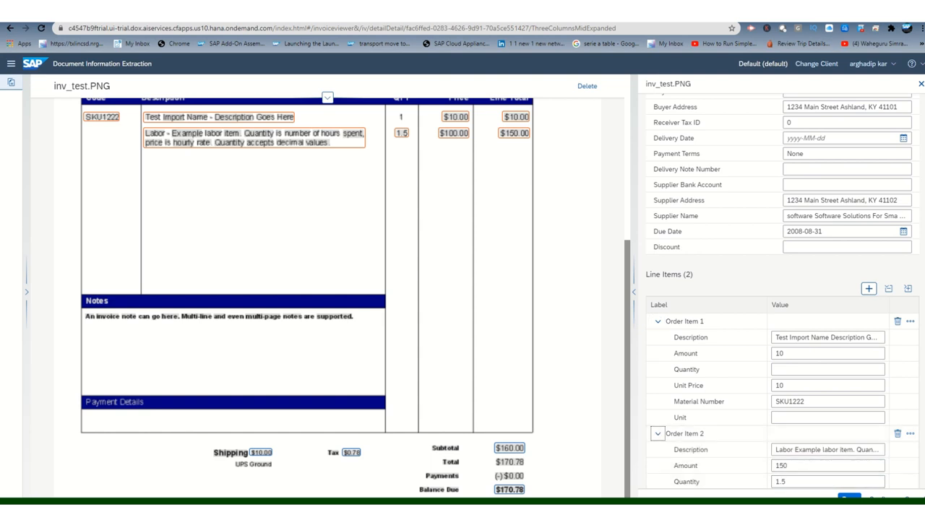
pyautogui.scroll(-3)
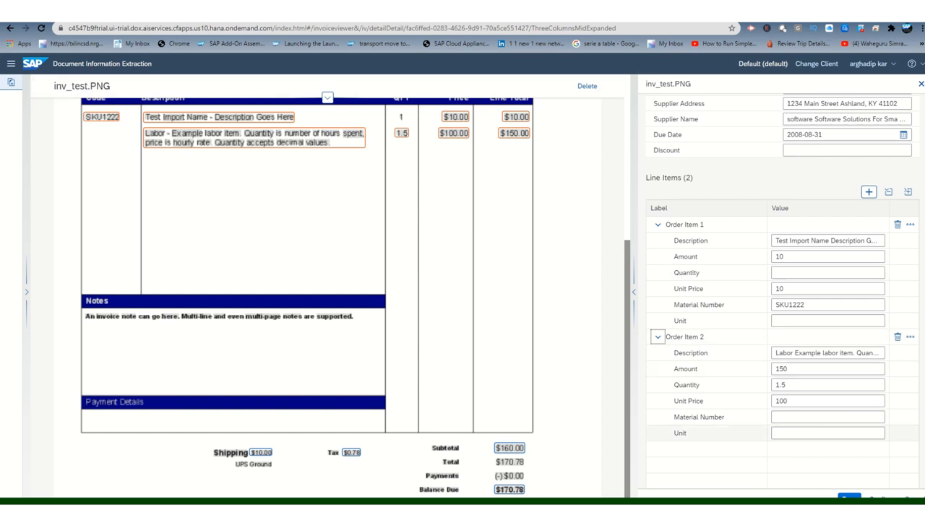
pyautogui.click(827, 385)
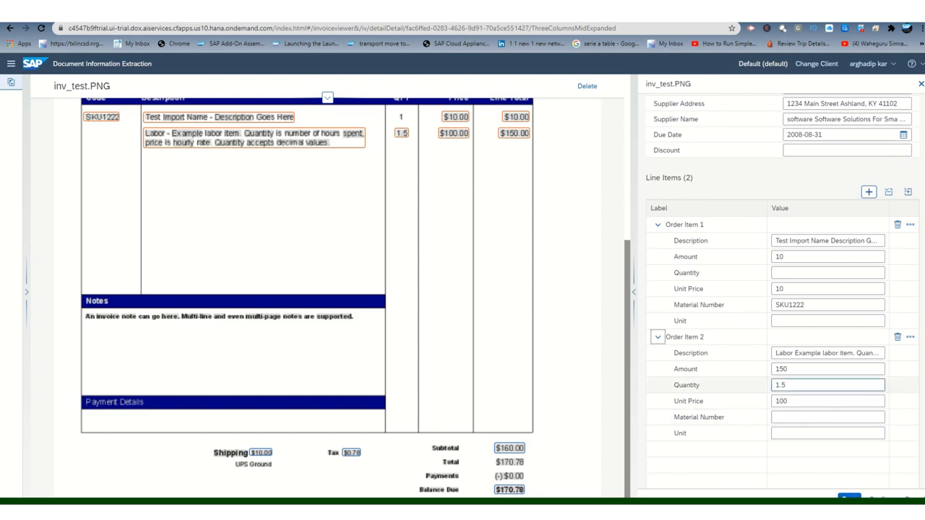